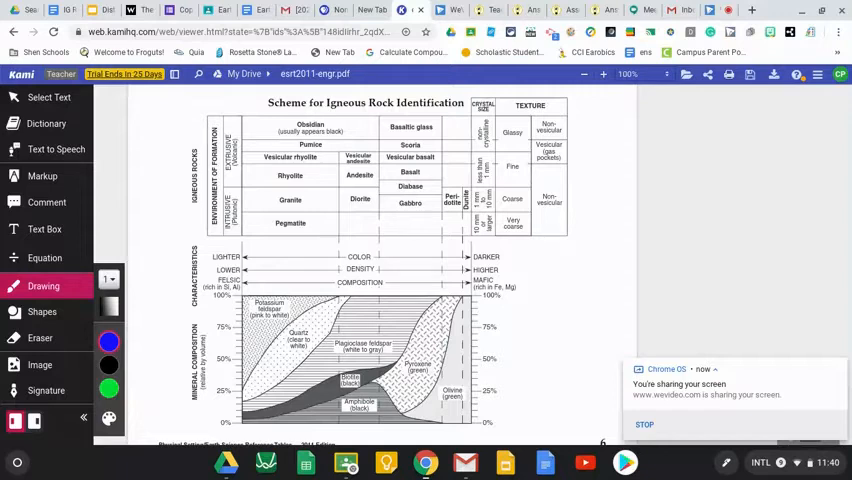
Open the custom colour palette editor and add another colour to the Kami palette
left_click(108, 341)
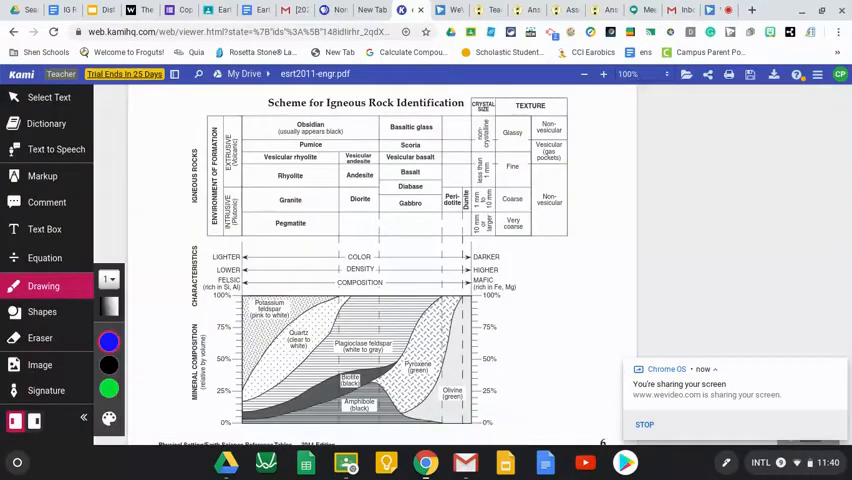
left_click(108, 418)
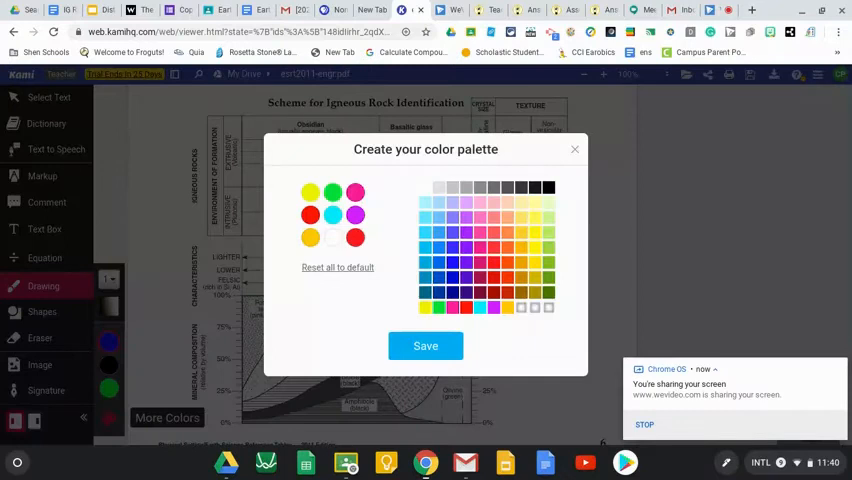
left_click(574, 149)
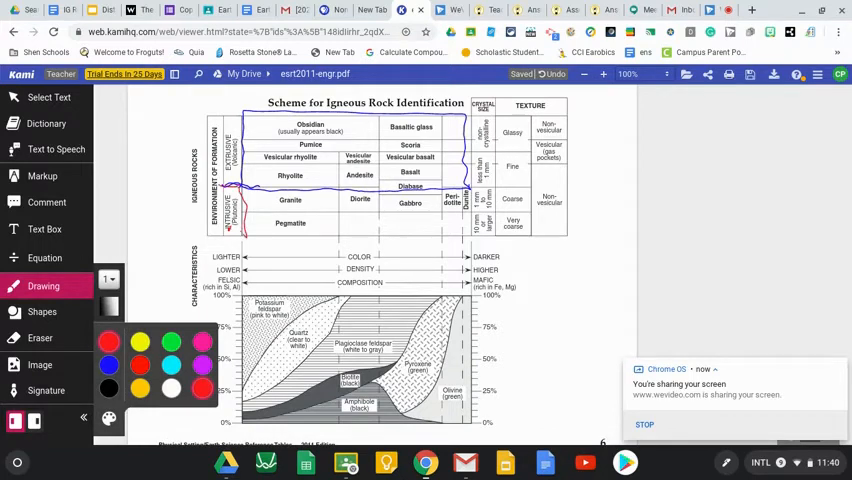
left_click_drag(240, 232, 455, 232)
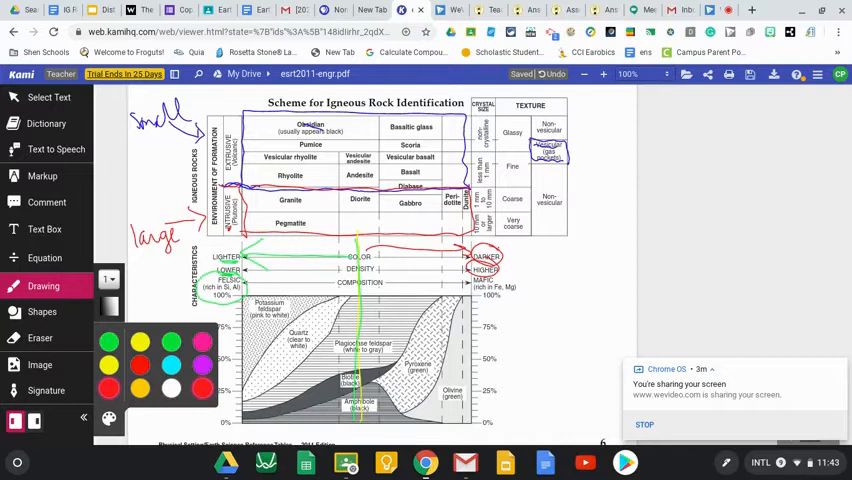
left_click(108, 342)
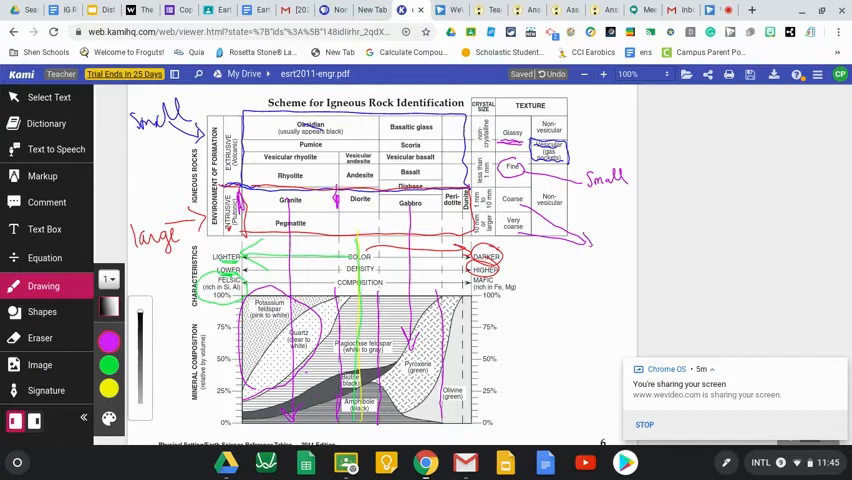
Bring up Wiley's Identify the Rock quiz showing a speckled sample with eight rock choices
left_click_drag(595, 250, 620, 250)
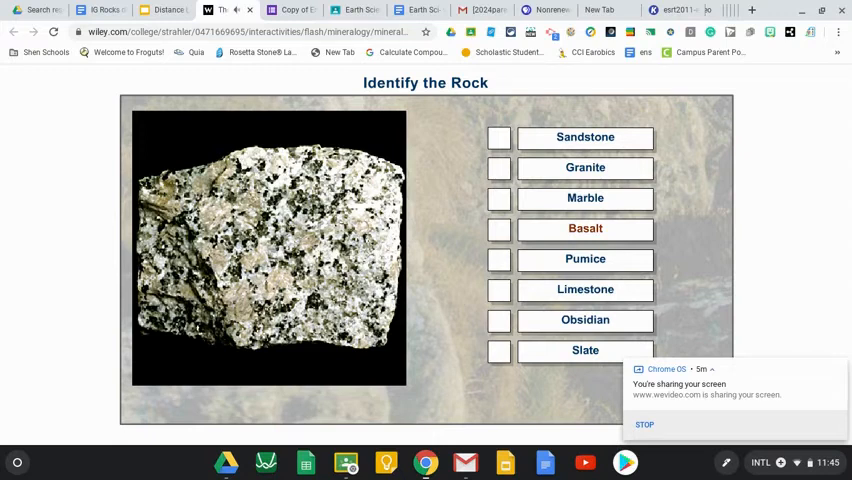
Return to Wiley's igneous rock samples, open the first sample, then switch to the IG Rocks notes
left_click(499, 167)
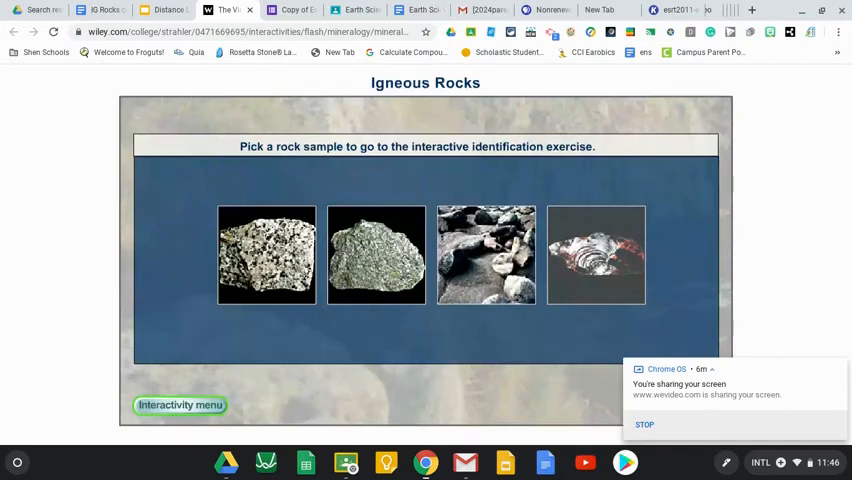
left_click(266, 254)
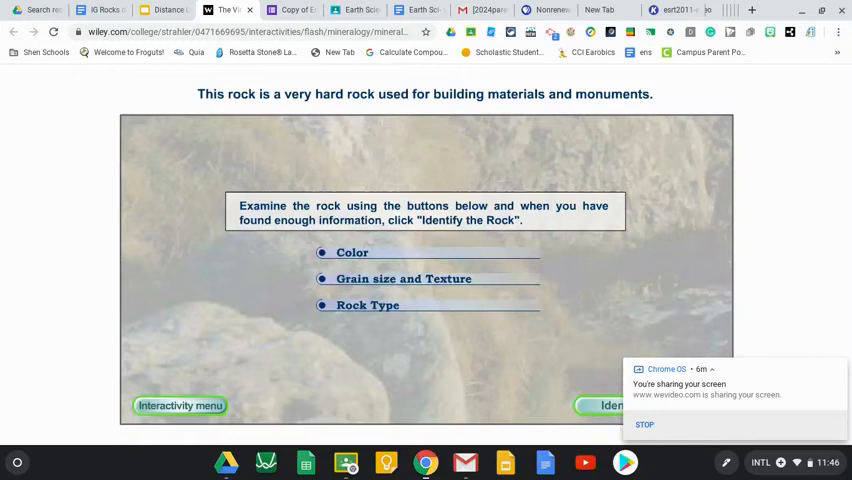
left_click(610, 402)
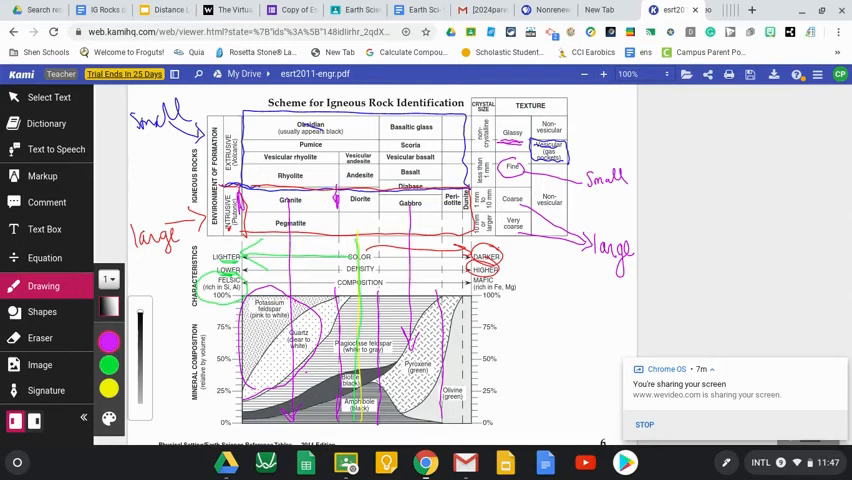
left_click(95, 11)
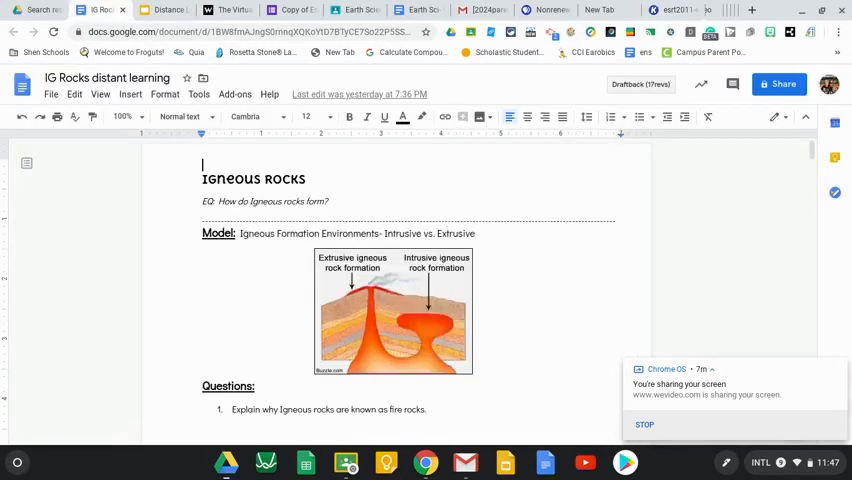
Scroll the IG Rocks notes to the texture table with granite, basalt, obsidian and pumice photos
scroll("down", 3)
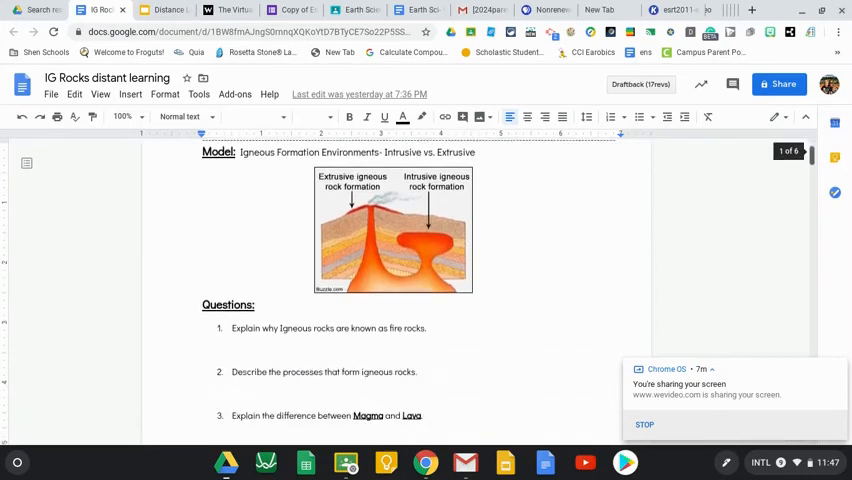
scroll("down", 3)
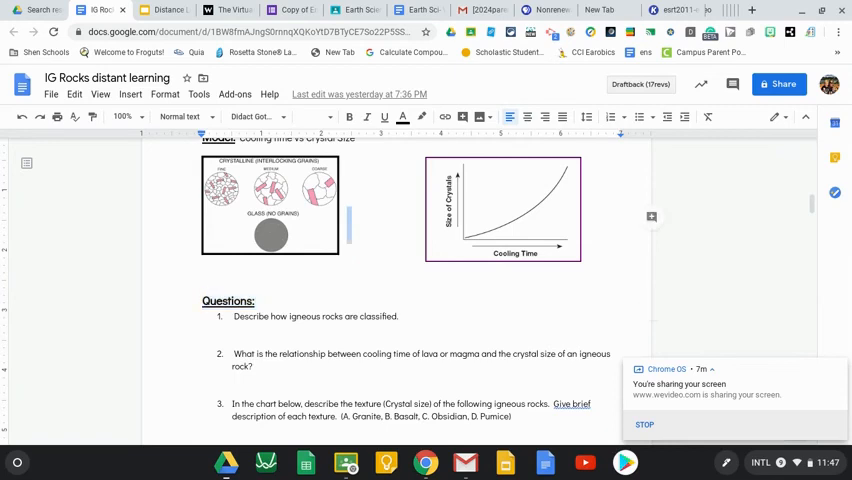
scroll("down", 3)
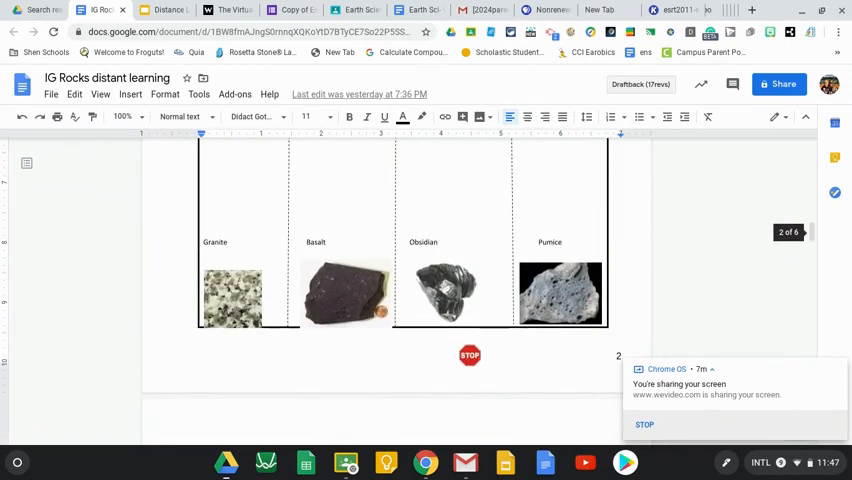
Scroll through pages 2 and 3 to the Igneous Rock questions and crystal-size graphs
scroll("down", 3)
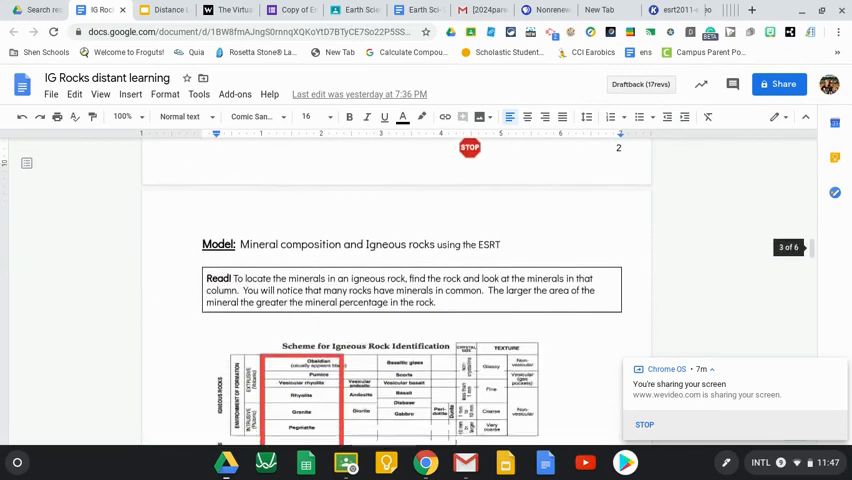
scroll("down", 3)
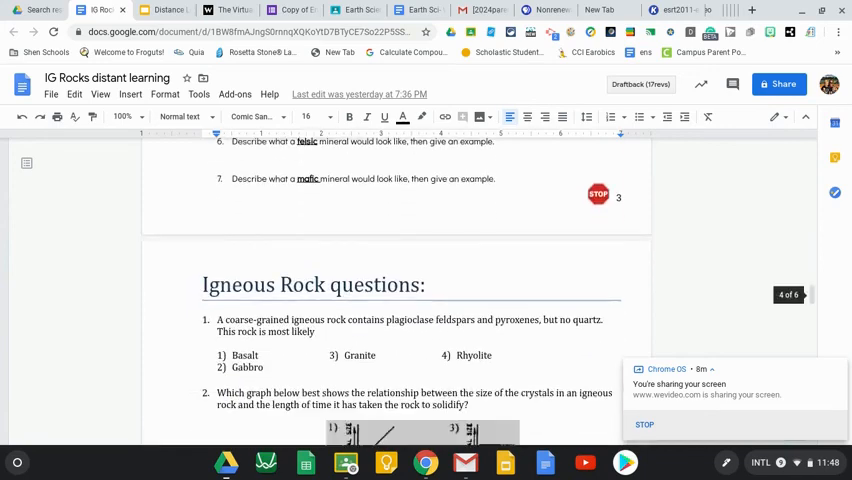
scroll("down", 3)
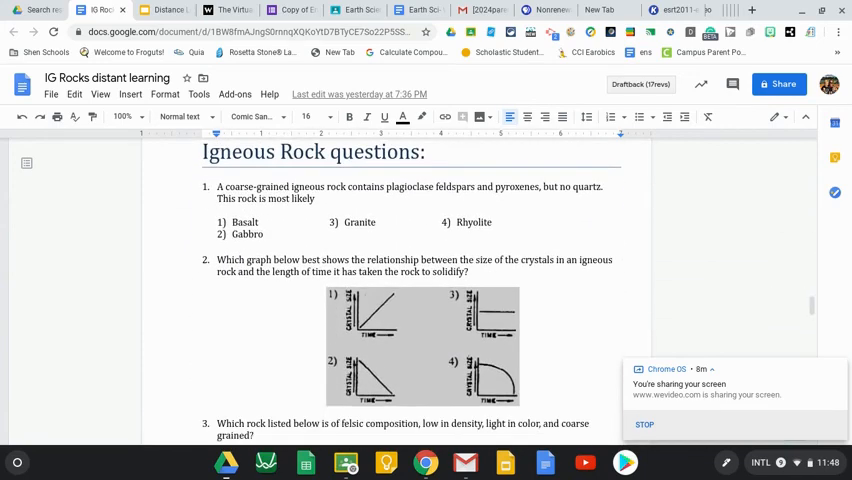